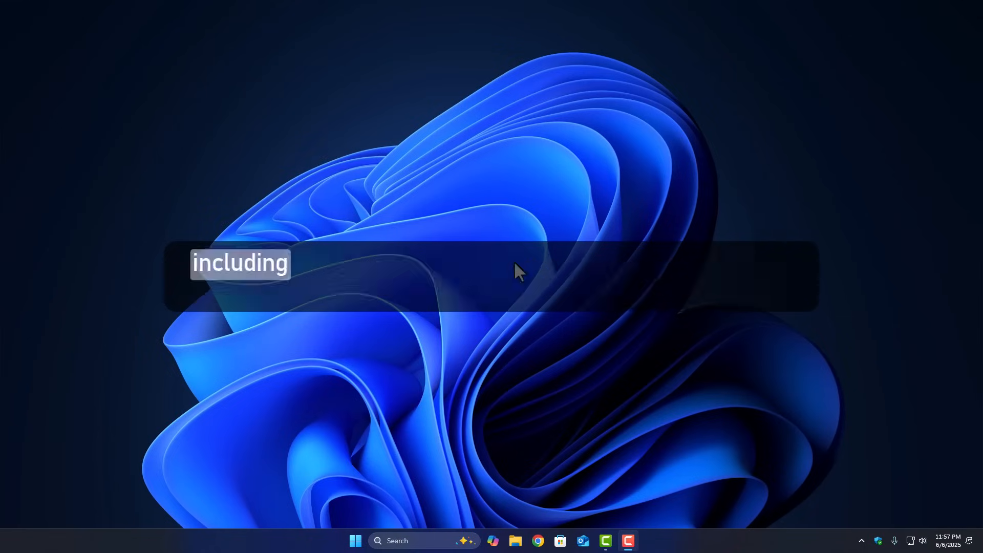
Search Google for 'Pakistan time date' to see the current time, 11:58 pm Friday 6 June 2025 (GMT+5)
{"action": "type", "text": "the Val43 error."}
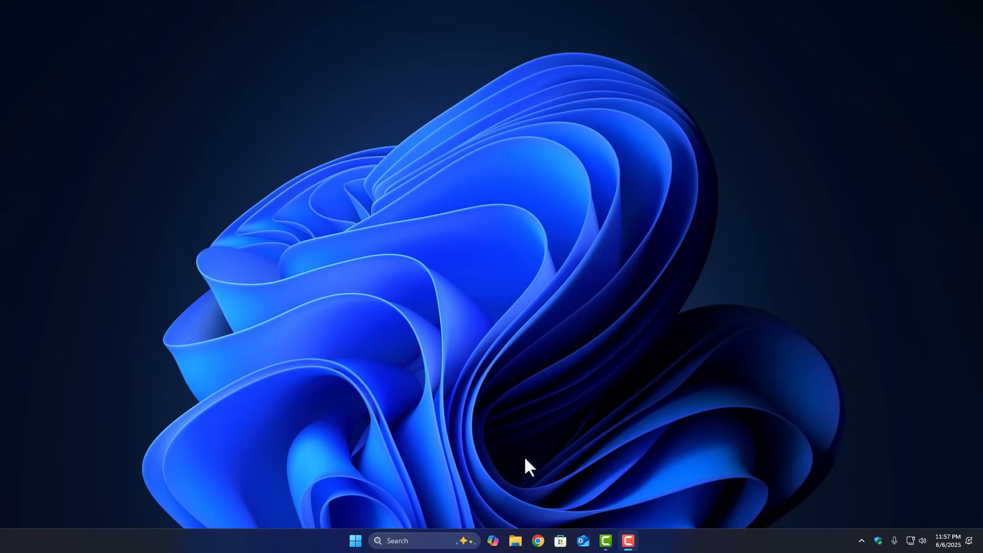
{"action": "mouse_move", "coordinate": [544, 488]}
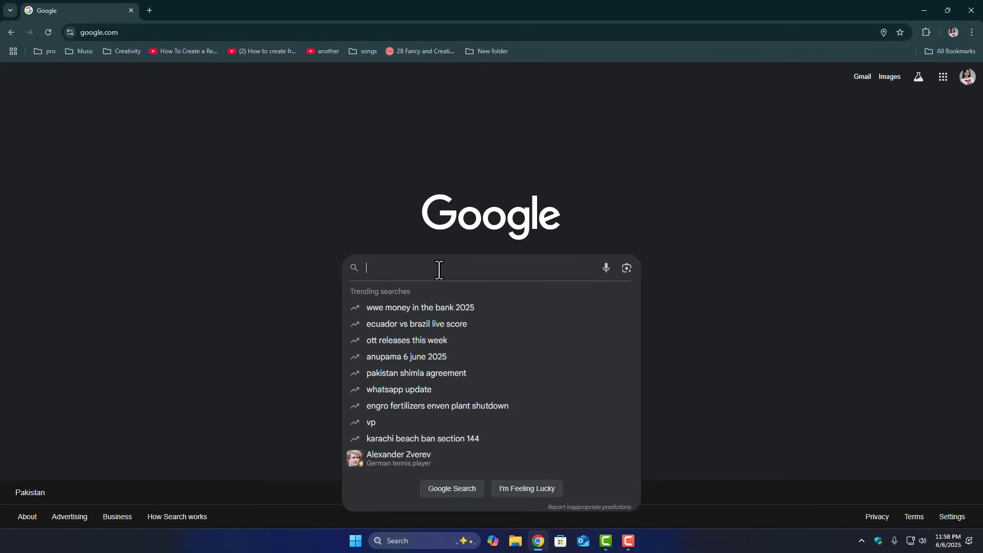
{"action": "type", "text": "Pakistan"}
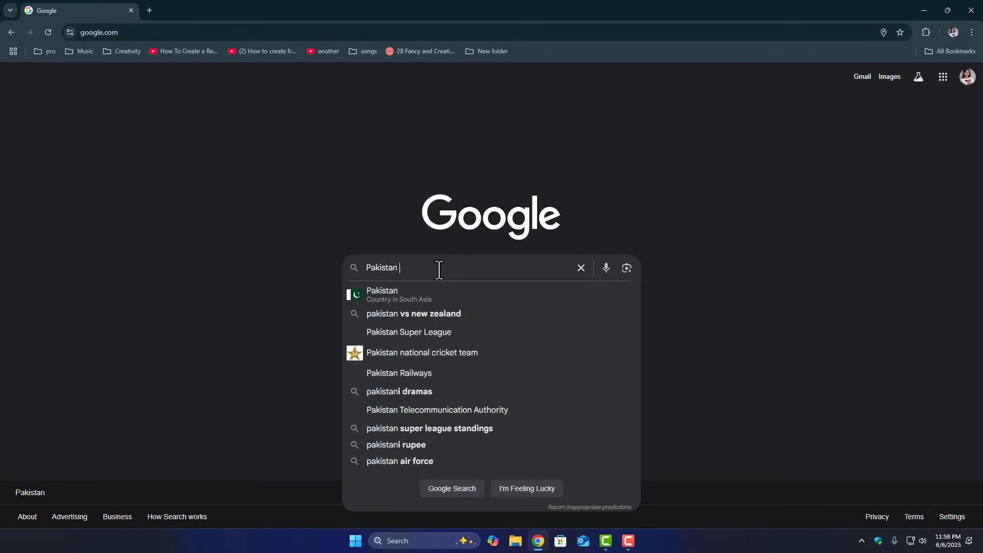
{"action": "type", "text": "time date"}
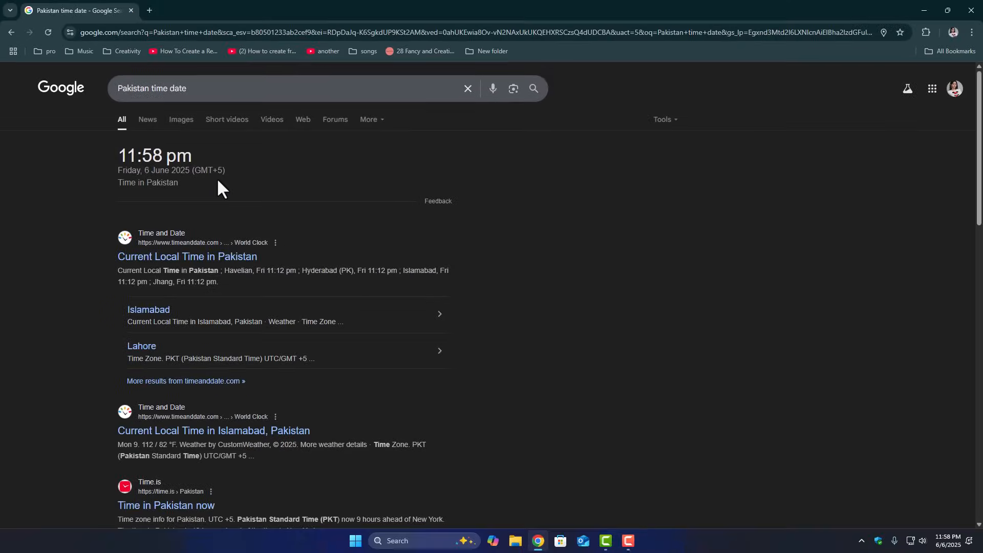
{"action": "mouse_move", "coordinate": [939, 21]}
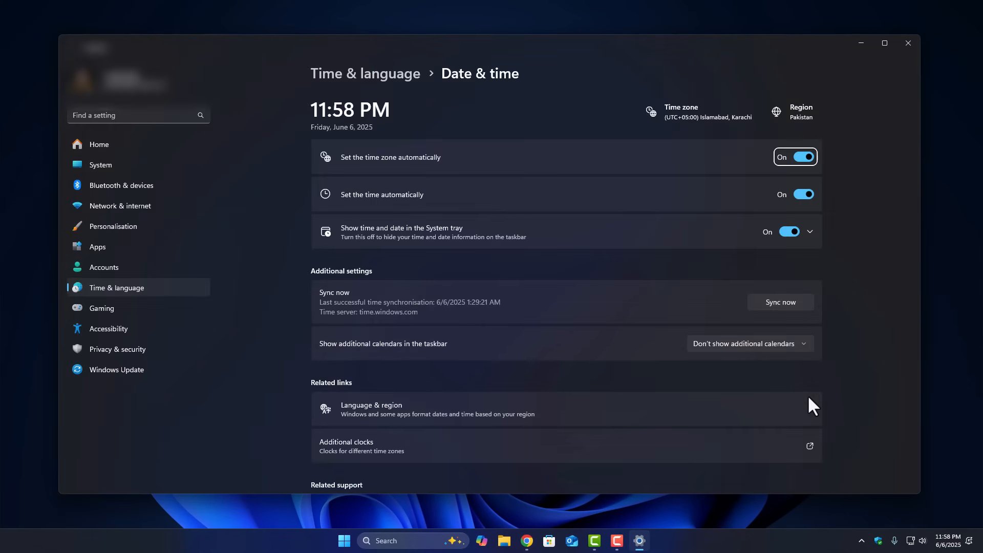
Toggle automatic time zone off and back on, then sync the clock with the time server (11:58:46 PM)
{"action": "left_click", "coordinate": [804, 157]}
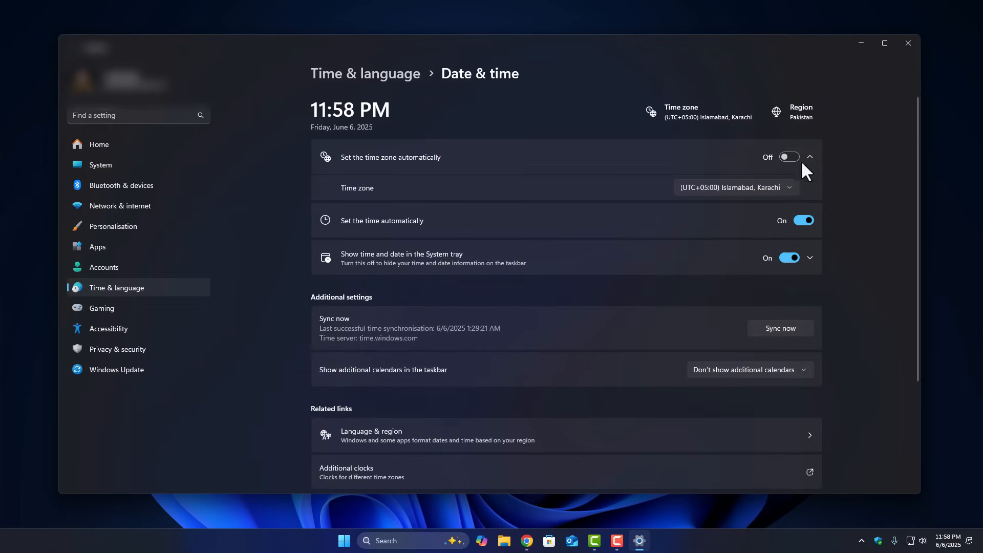
{"action": "left_click", "coordinate": [789, 220]}
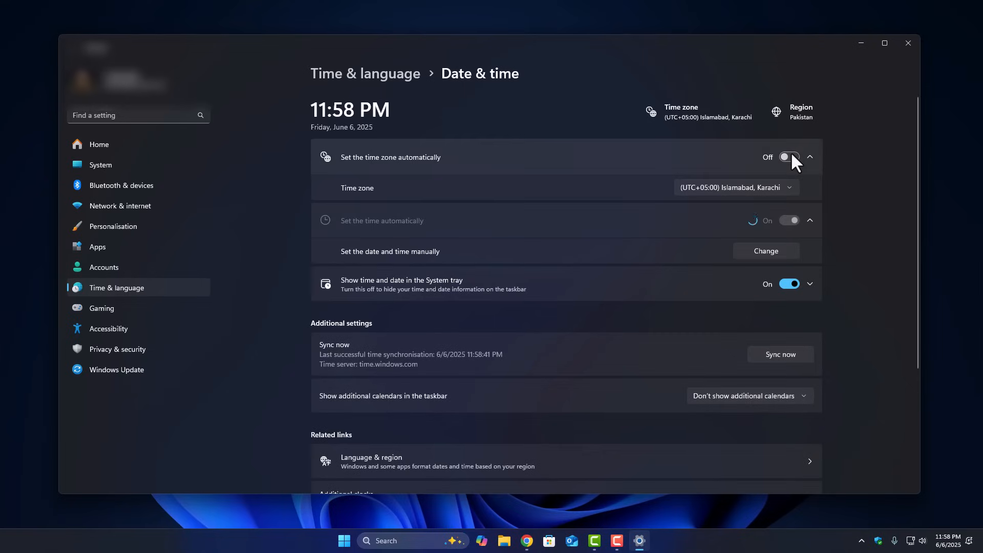
{"action": "left_click", "coordinate": [788, 157]}
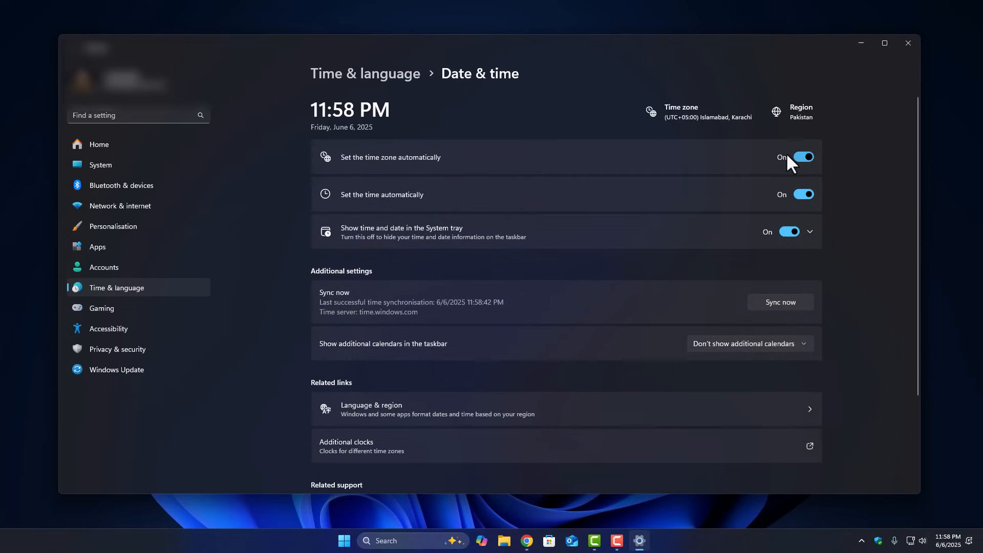
{"action": "left_click", "coordinate": [780, 302]}
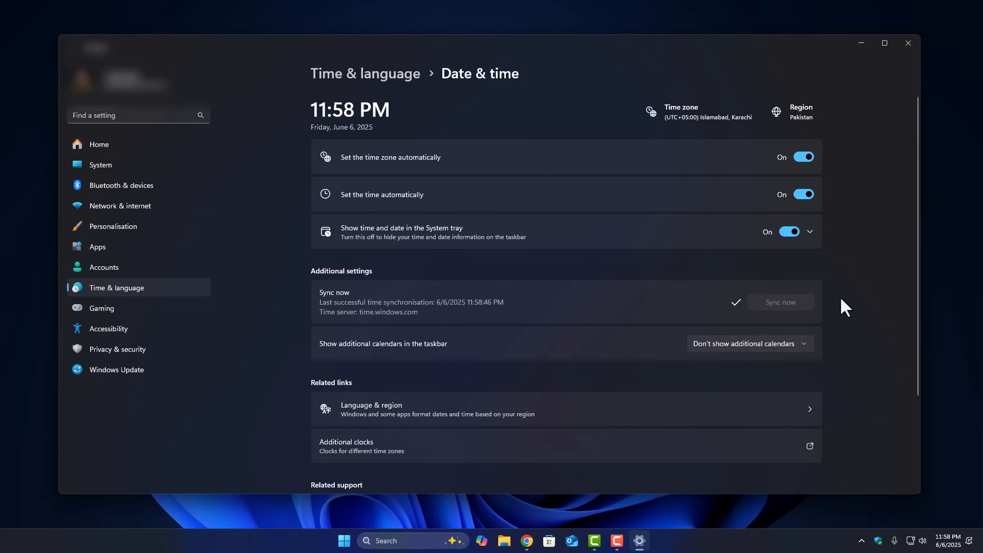
Turn off automatic time zone and automatic time, then bring up the manual date and time editor
{"action": "left_click", "coordinate": [803, 157]}
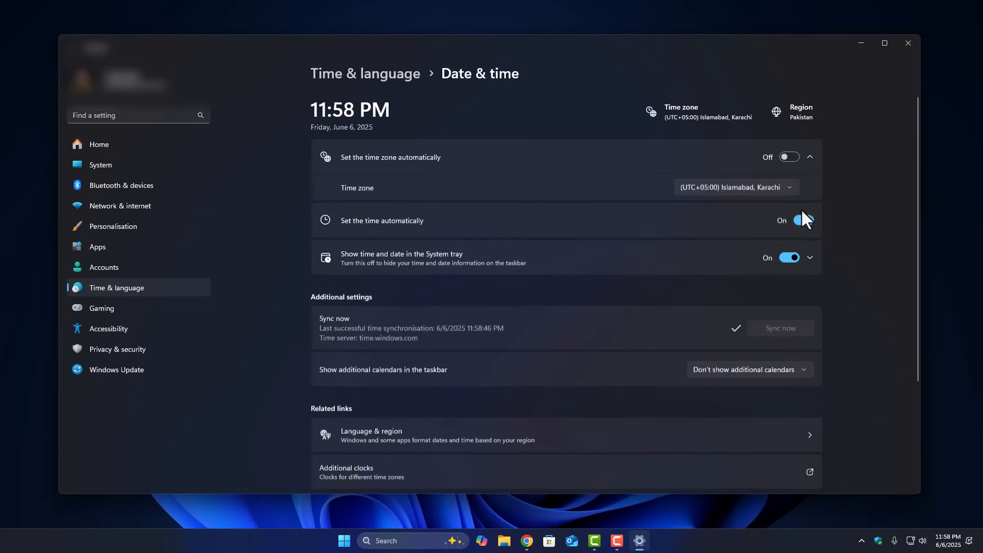
{"action": "left_click", "coordinate": [789, 220]}
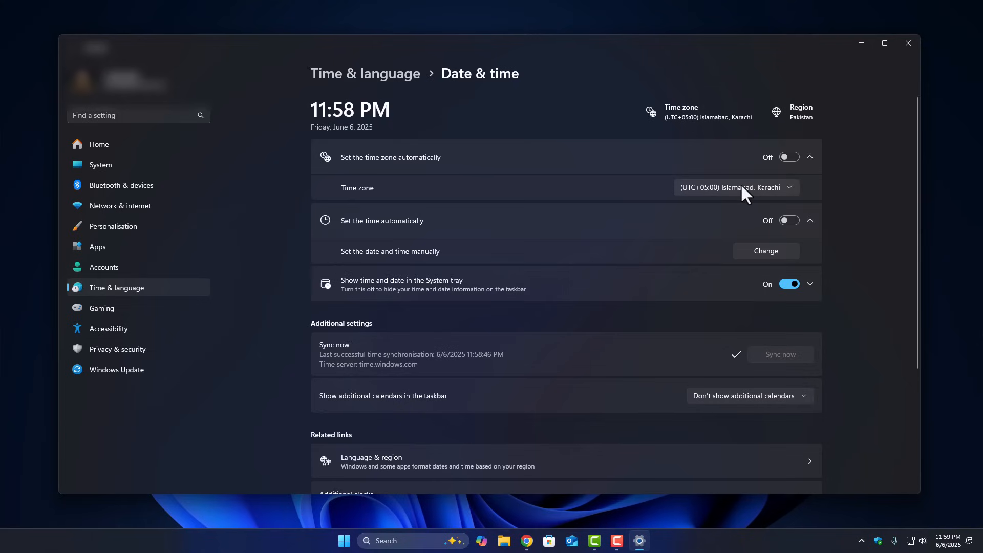
{"action": "mouse_move", "coordinate": [835, 196]}
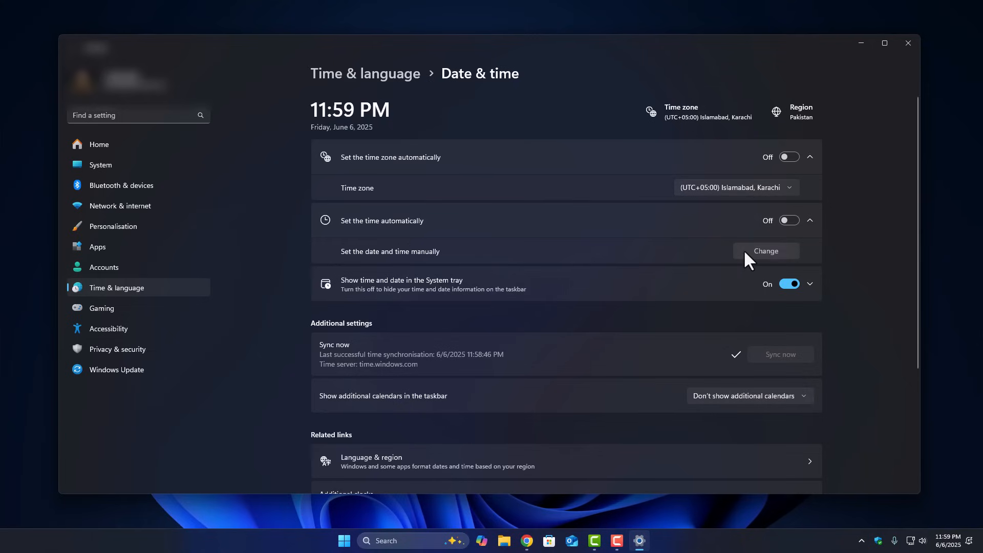
{"action": "left_click", "coordinate": [766, 251]}
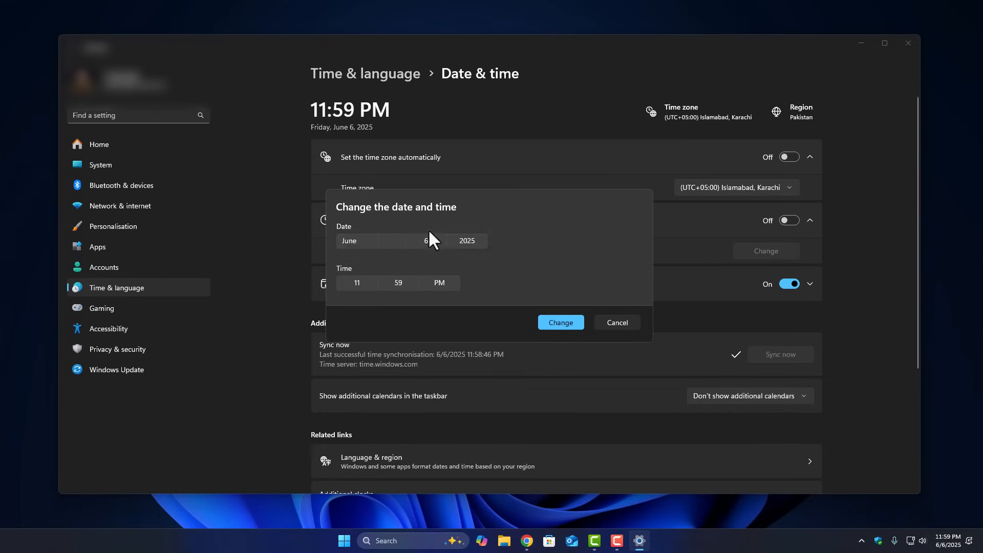
{"action": "mouse_move", "coordinate": [562, 322]}
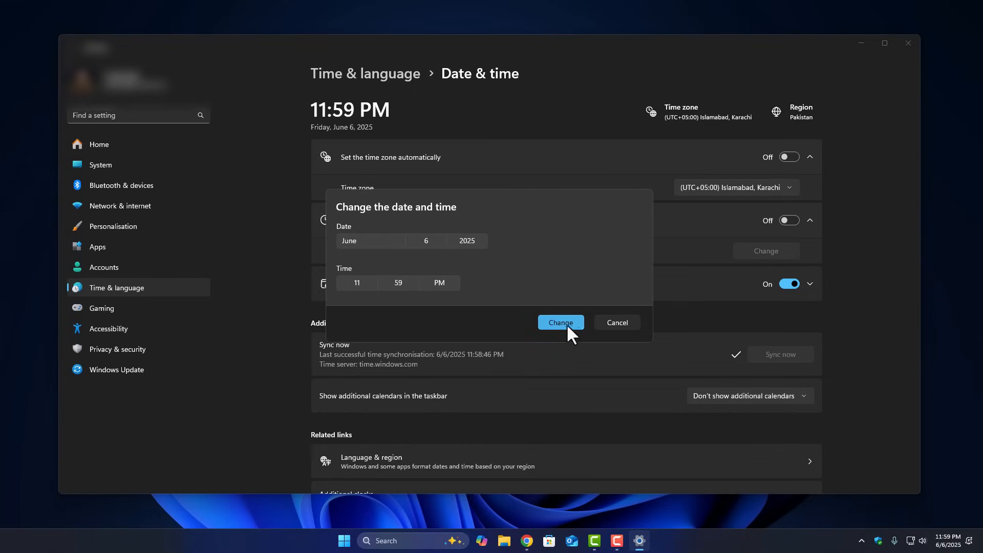
Apply the manual date and time 6 June 2025, 11:59 PM and re-enable automatic time zone
{"action": "left_click", "coordinate": [562, 323]}
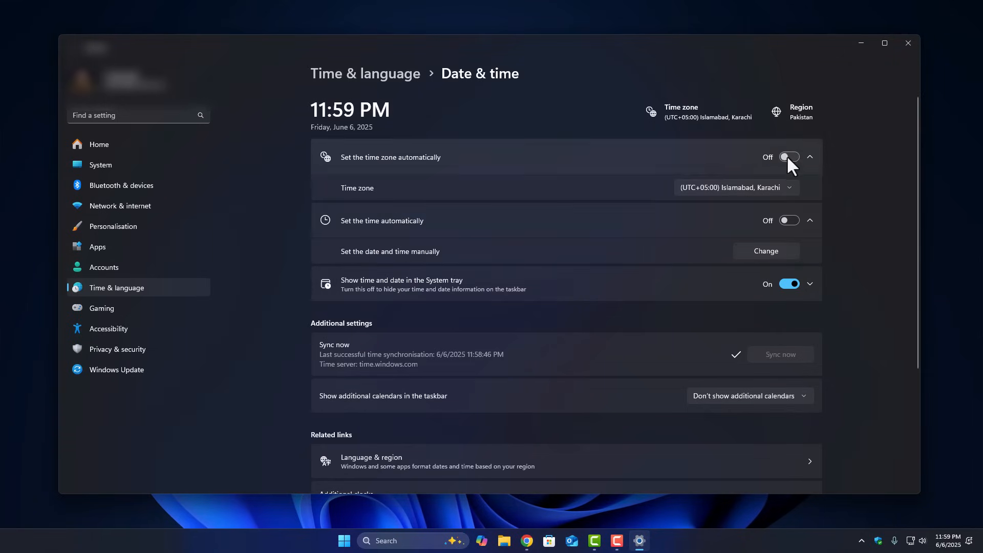
{"action": "left_click", "coordinate": [789, 157]}
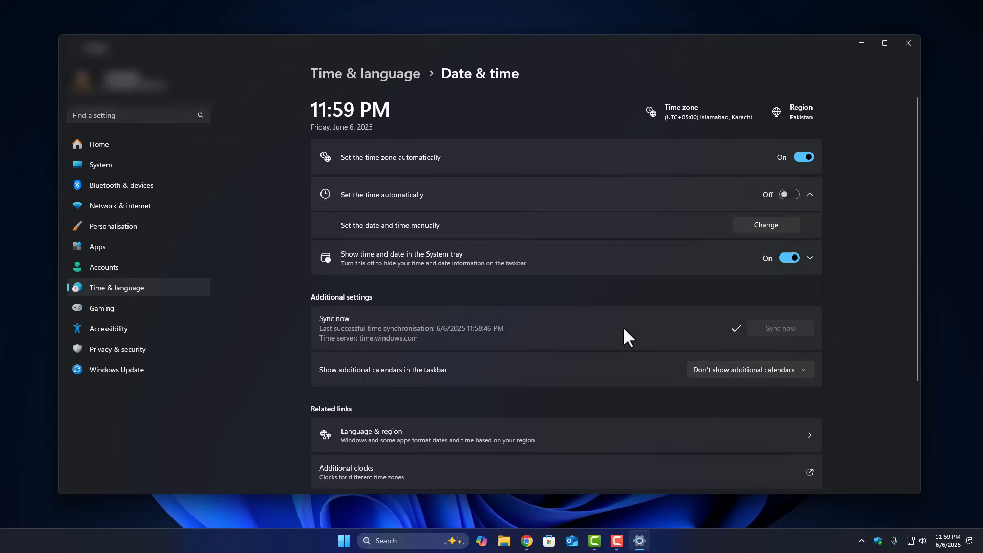
{"action": "left_click", "coordinate": [789, 195]}
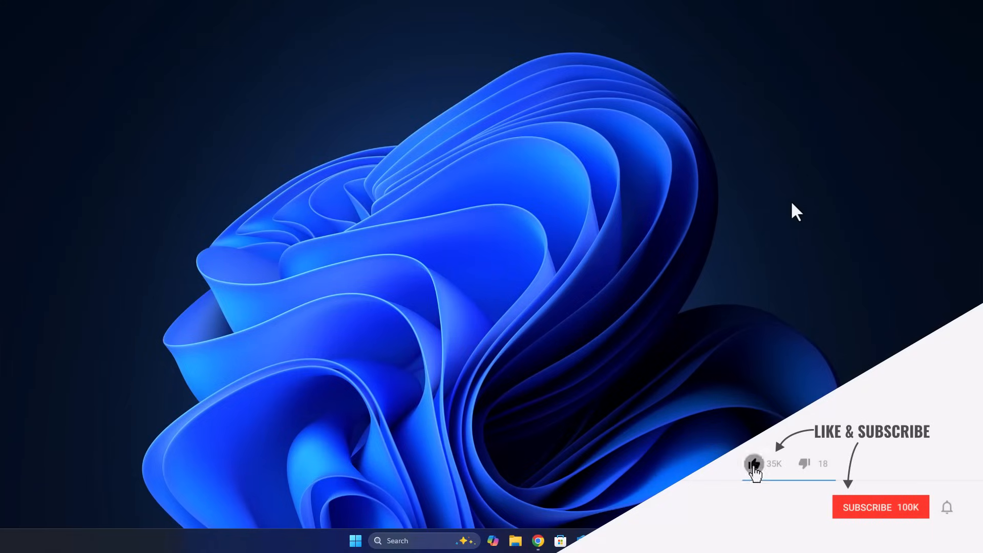
{"action": "left_click", "coordinate": [881, 507]}
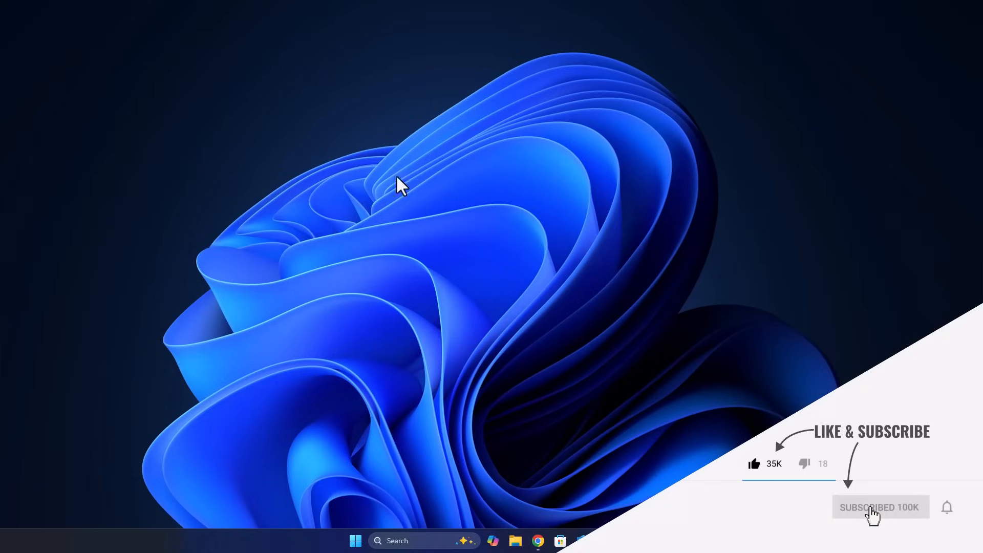